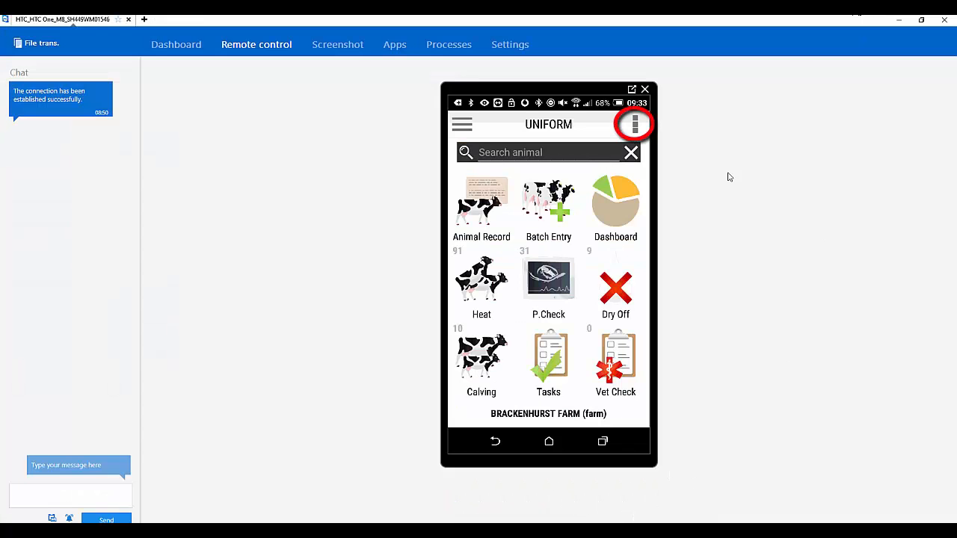
# Set the UNIFORM app language to Français in Settings and save
pyautogui.click(634, 124)
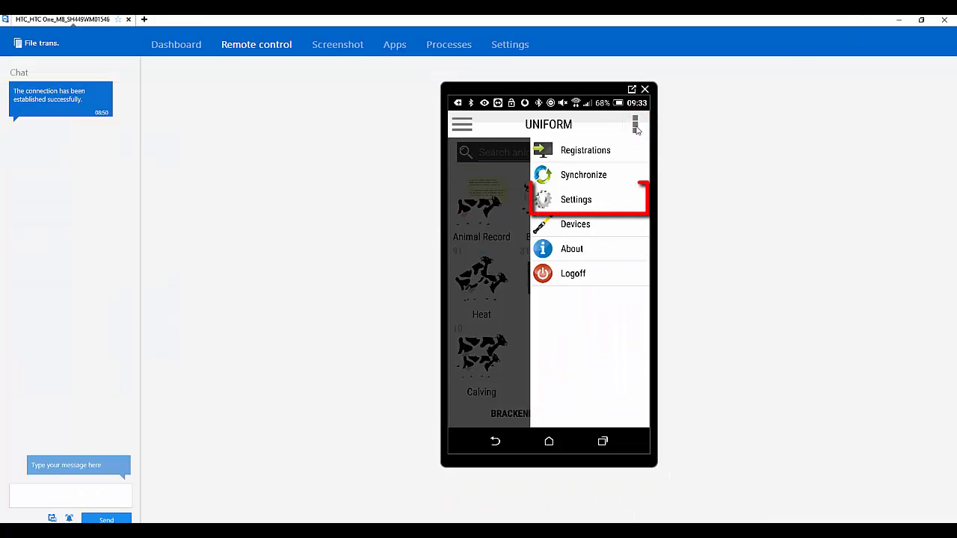
pyautogui.click(576, 198)
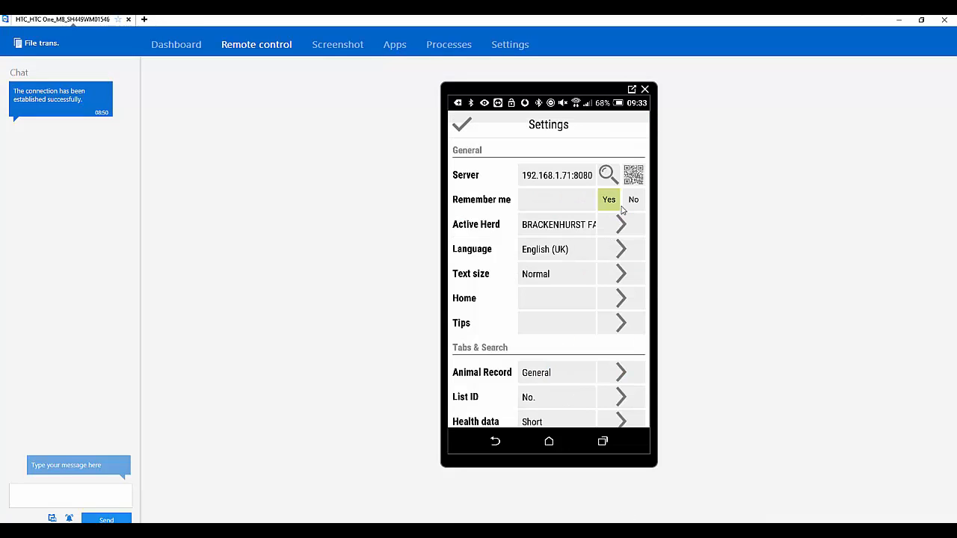
pyautogui.moveTo(516, 277)
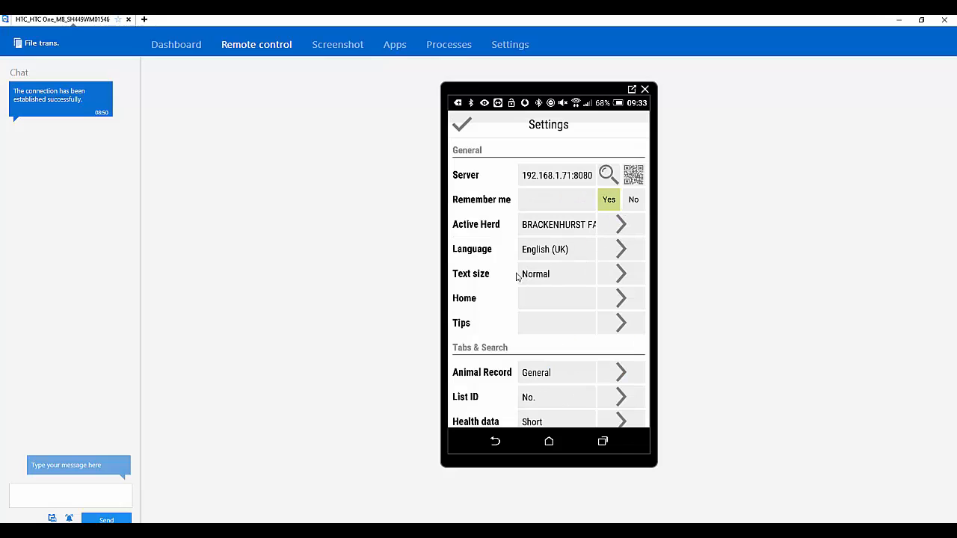
pyautogui.scroll(-3)
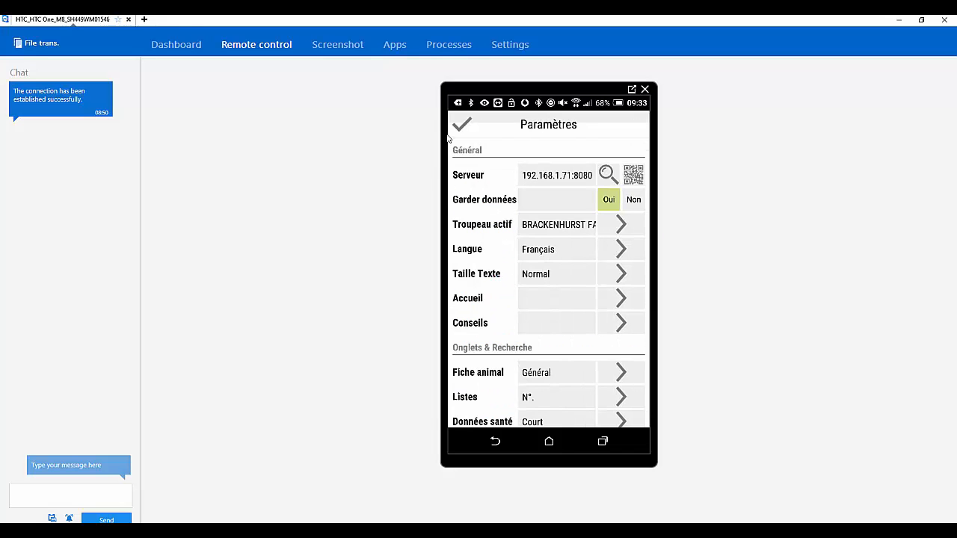
pyautogui.click(461, 124)
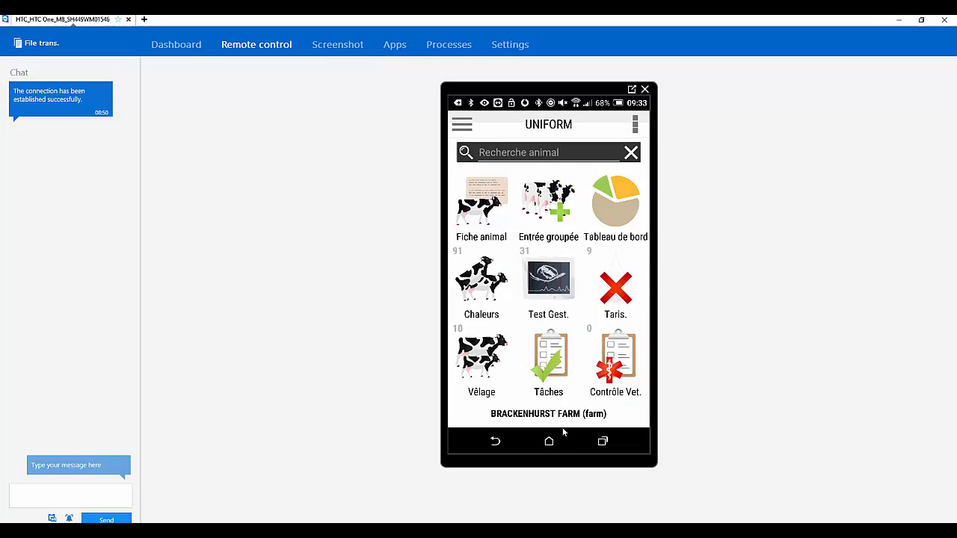
pyautogui.moveTo(506, 290)
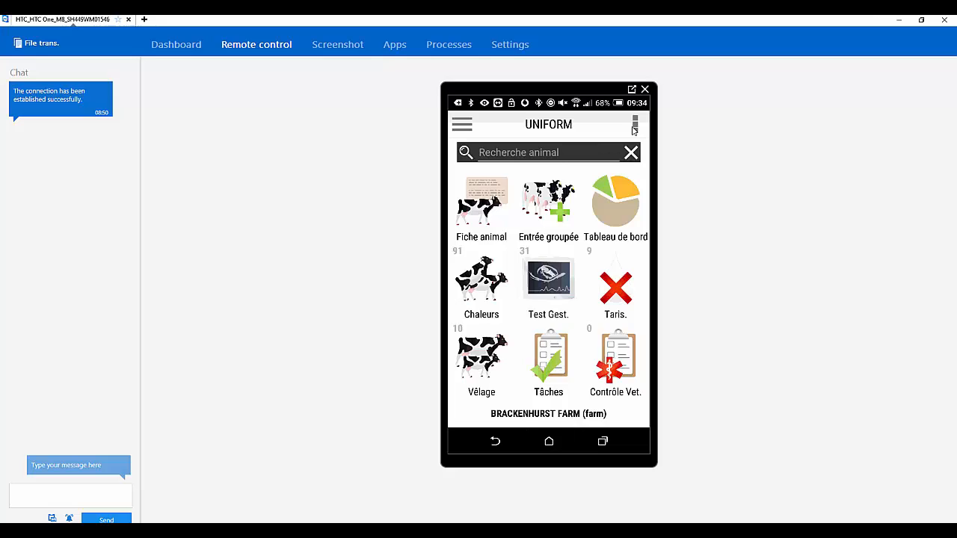
# Change the app language to English (UK) and choose a larger text size
pyautogui.click(634, 124)
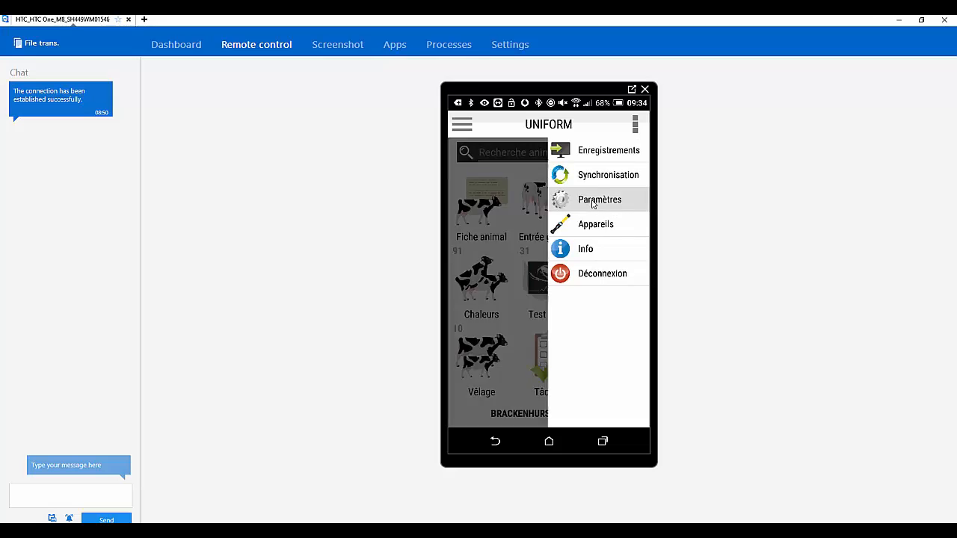
pyautogui.click(599, 199)
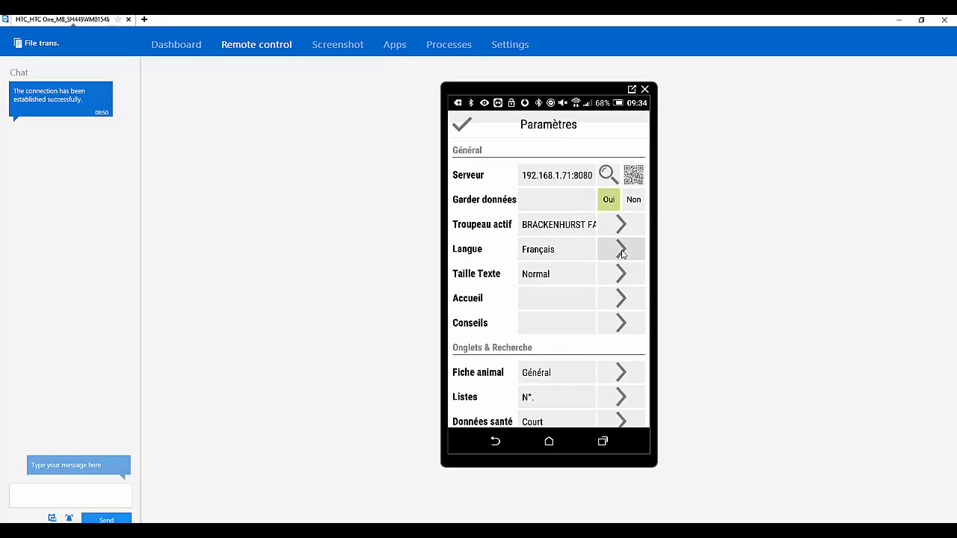
pyautogui.click(620, 249)
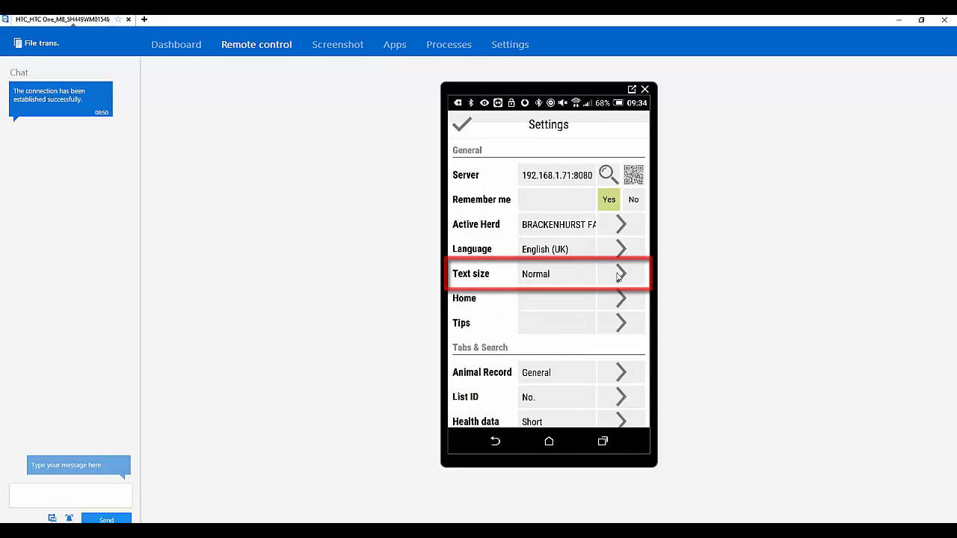
pyautogui.click(548, 273)
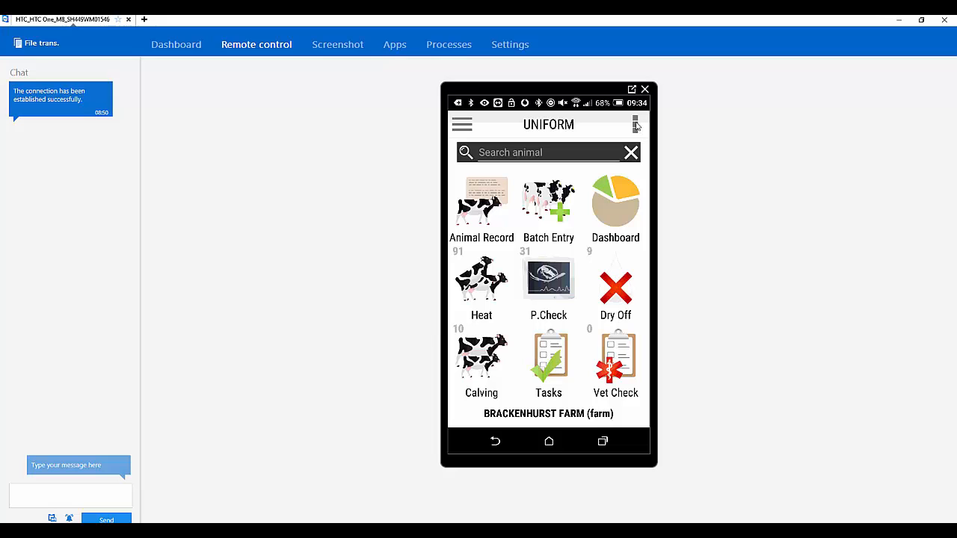
# Open the Home layout settings showing Main menu: Tab 1
pyautogui.click(634, 124)
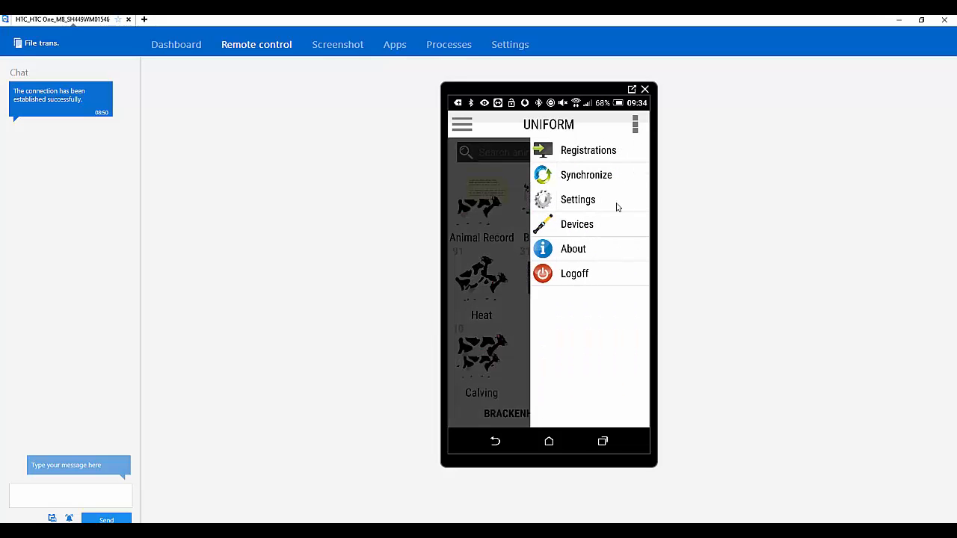
pyautogui.click(578, 199)
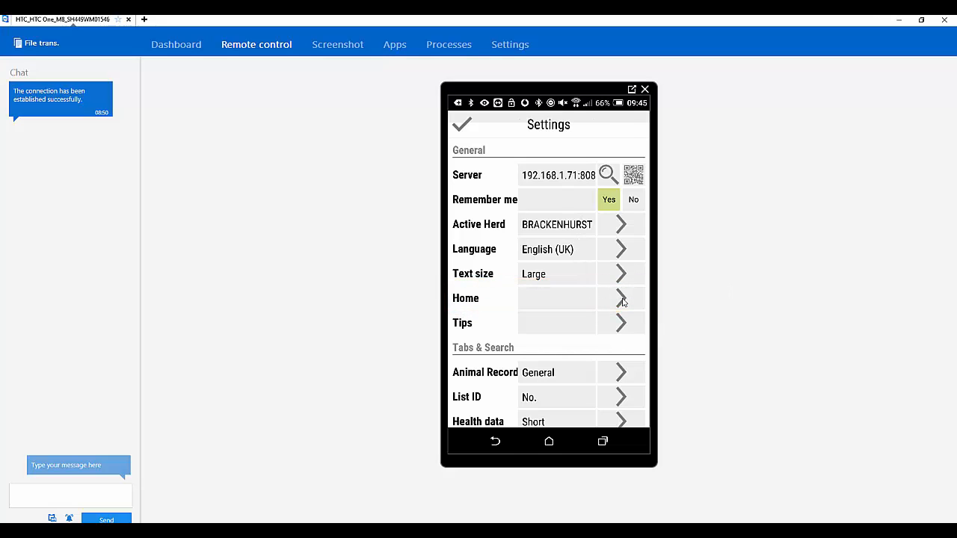
pyautogui.click(620, 298)
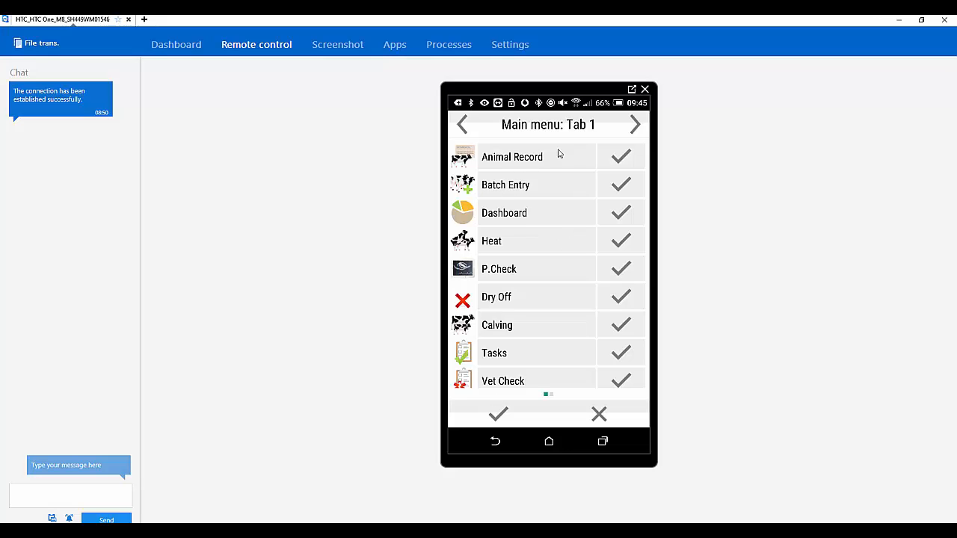
# Untick Dashboard and tick Synchronize for Main menu: Tab 1, then confirm
pyautogui.click(634, 124)
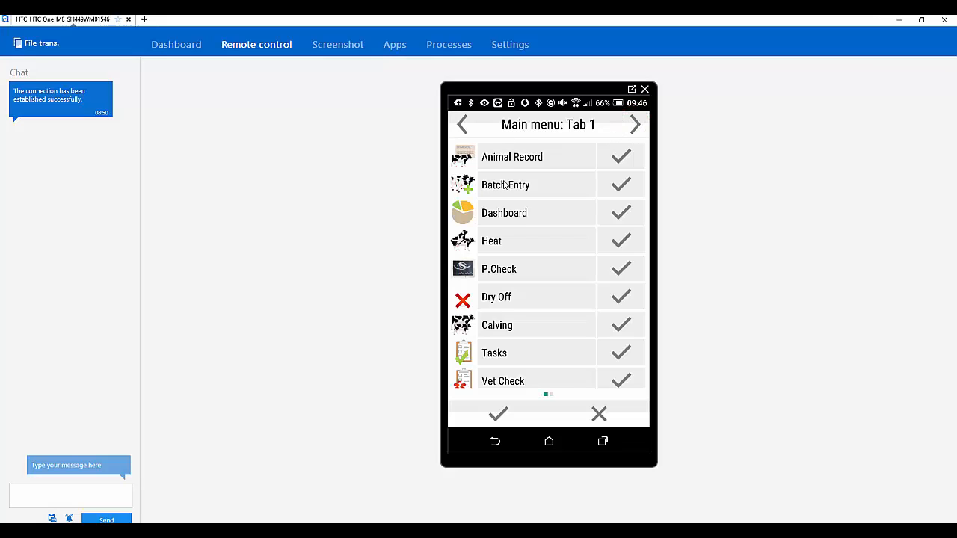
pyautogui.click(620, 213)
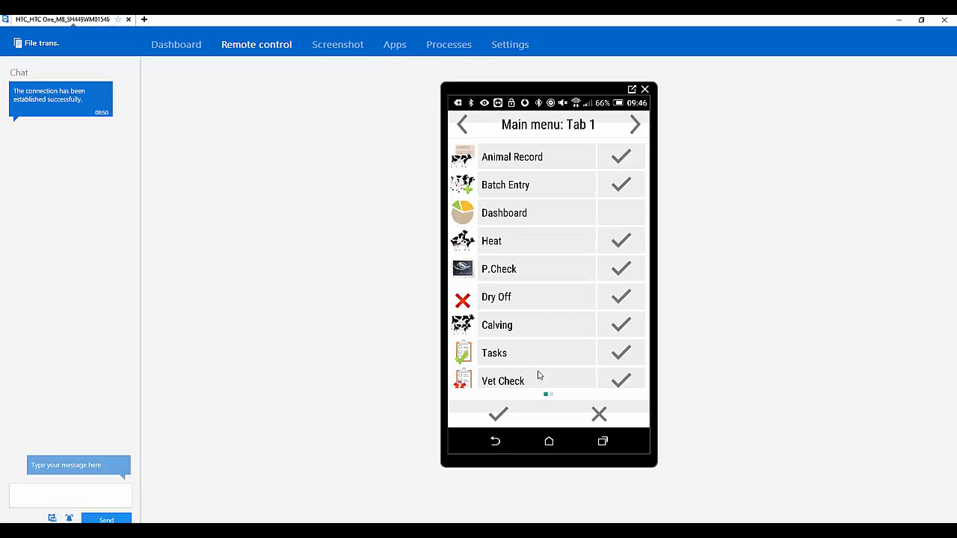
pyautogui.moveTo(526, 342)
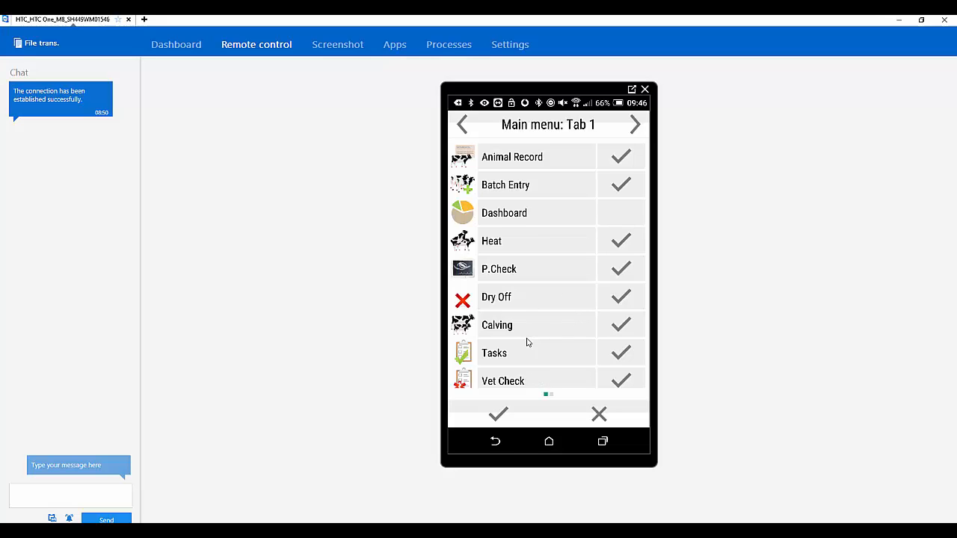
pyautogui.scroll(-3)
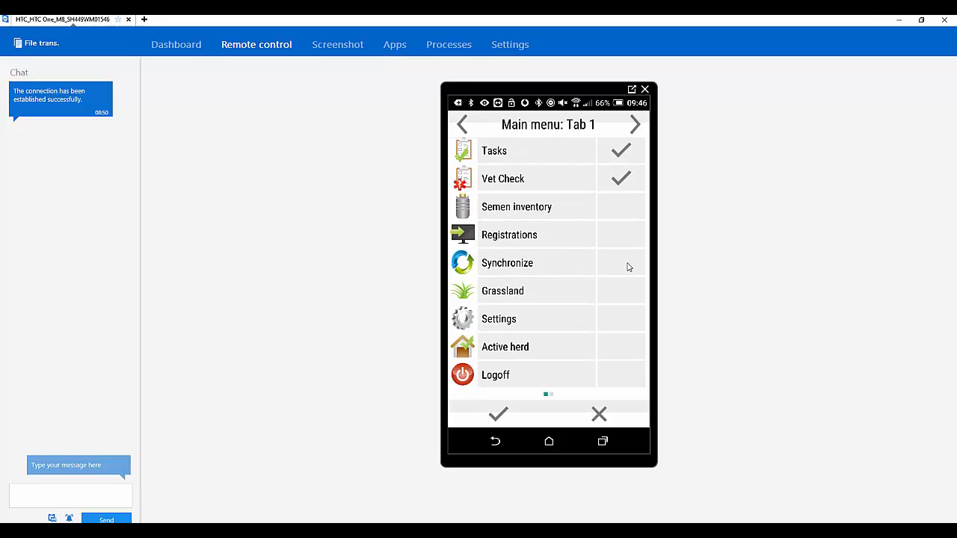
pyautogui.click(619, 262)
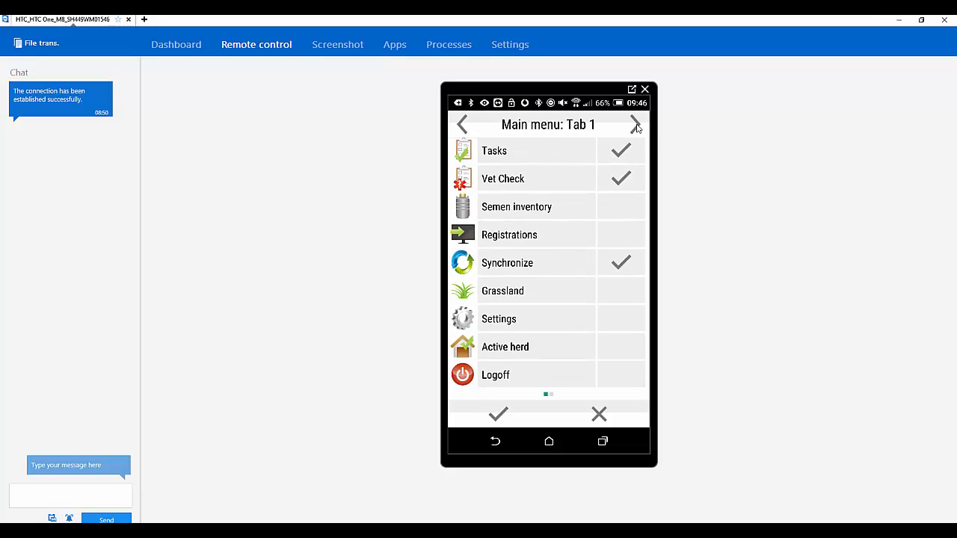
pyautogui.click(634, 125)
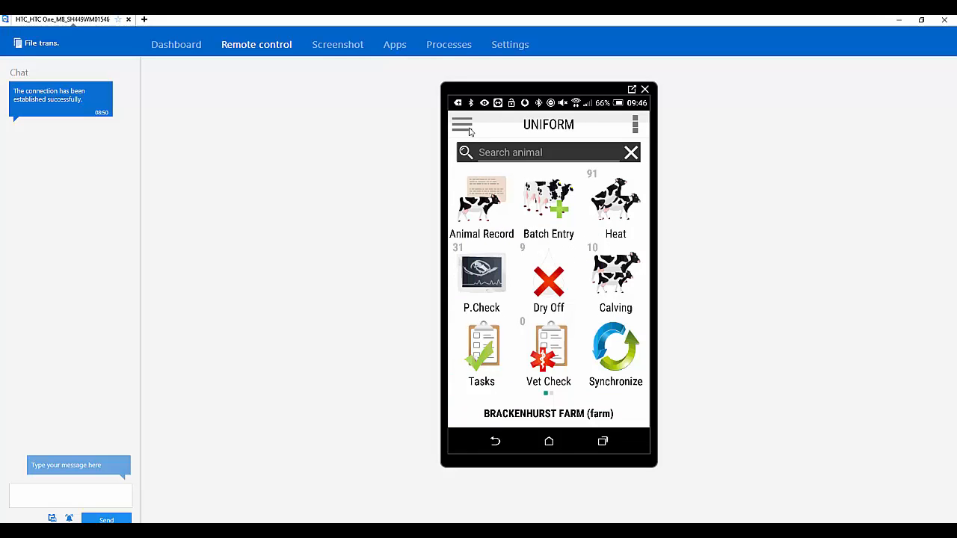
pyautogui.moveTo(659, 417)
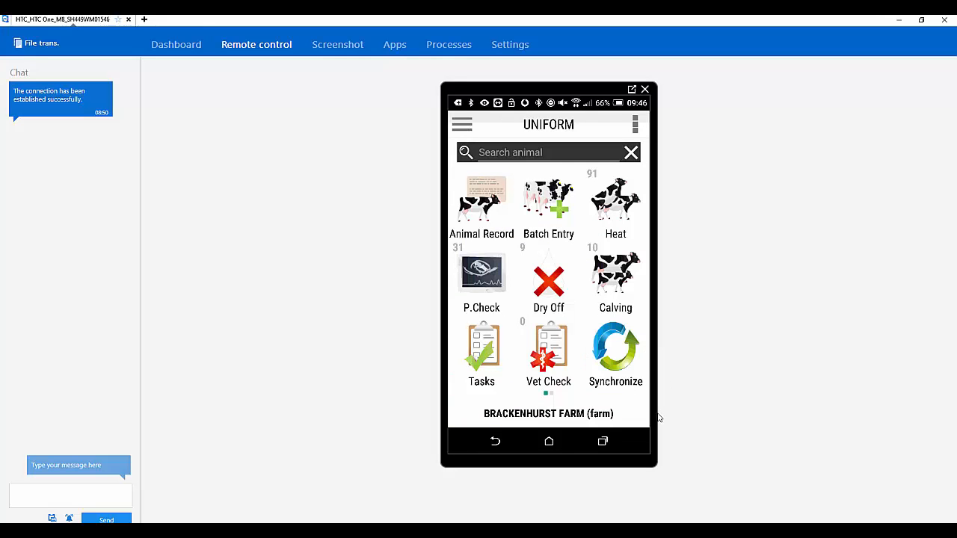
pyautogui.moveTo(631, 414)
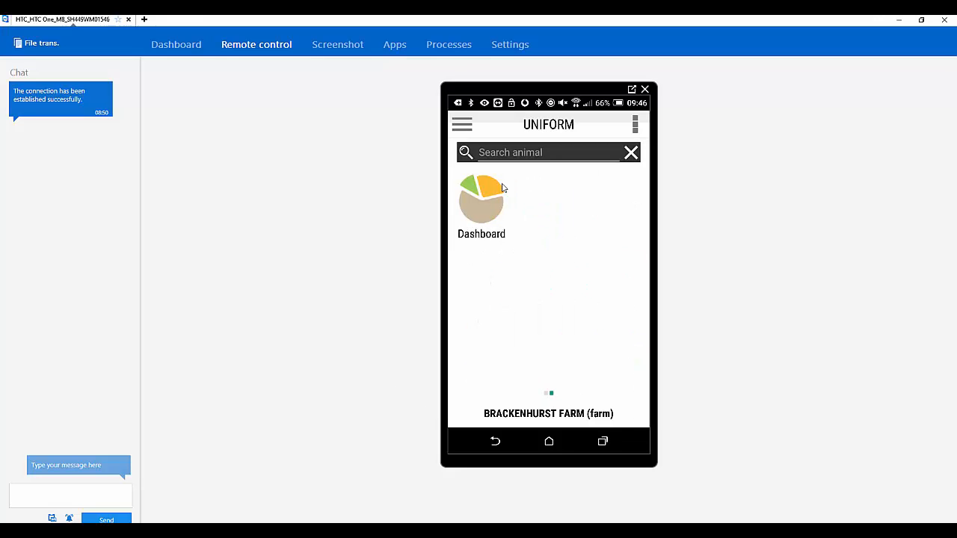
pyautogui.moveTo(533, 239)
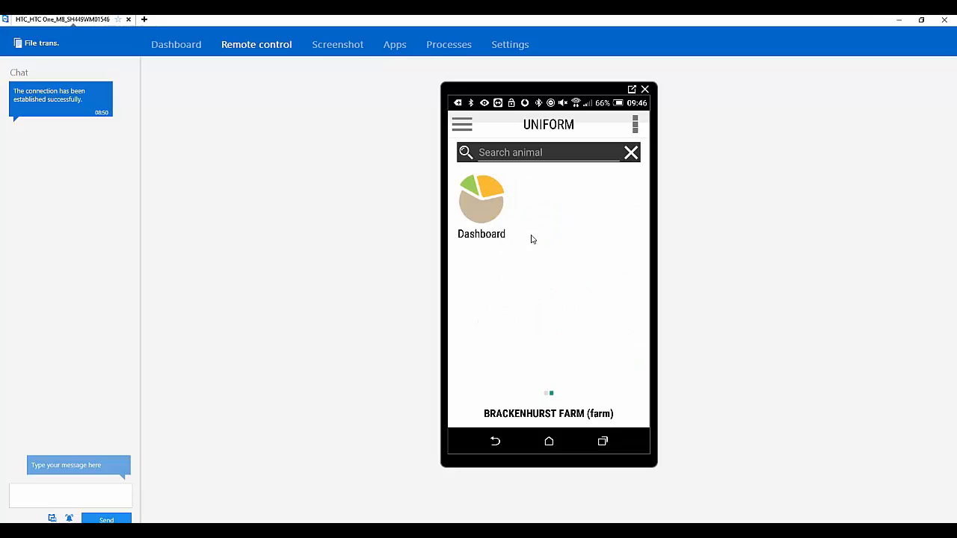
pyautogui.moveTo(480, 209)
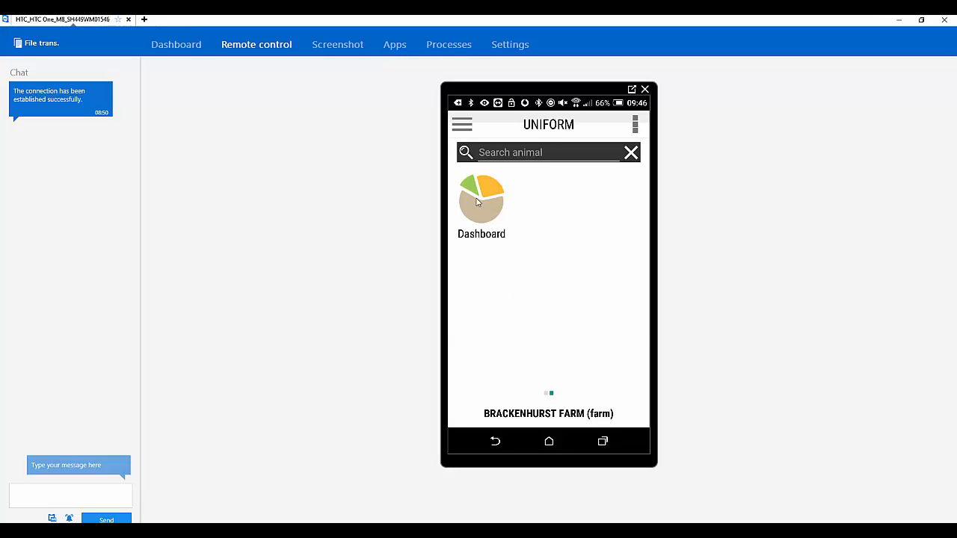
# Open the Dashboard tile on the second home page
pyautogui.click(480, 201)
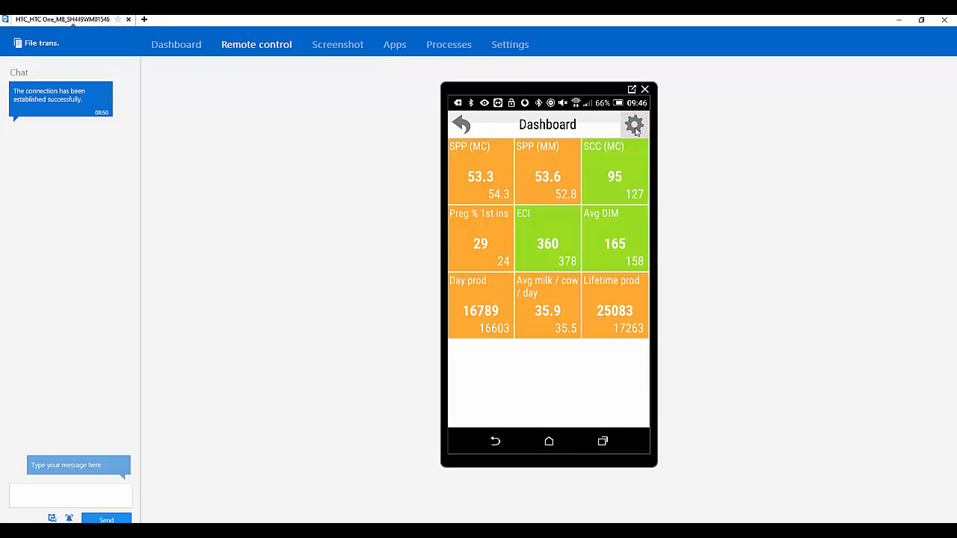
# Review the dashboard KPI list, keeping Lifetime production and milk measures, and confirm
pyautogui.click(634, 124)
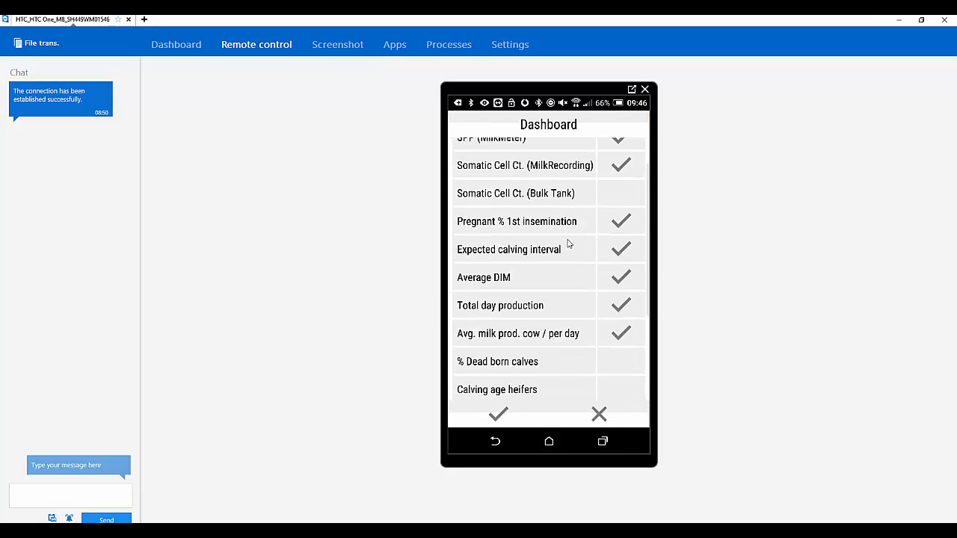
pyautogui.scroll(-3)
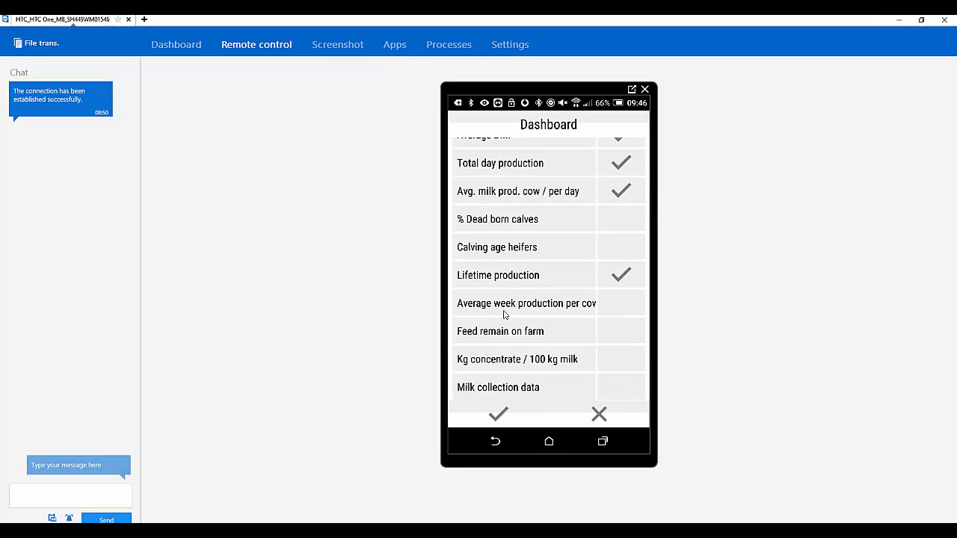
pyautogui.moveTo(506, 418)
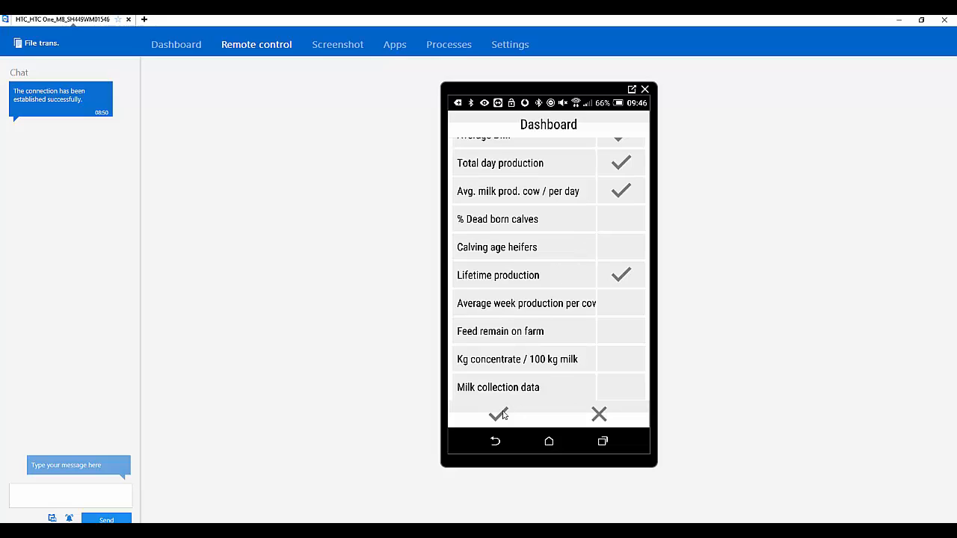
pyautogui.click(495, 414)
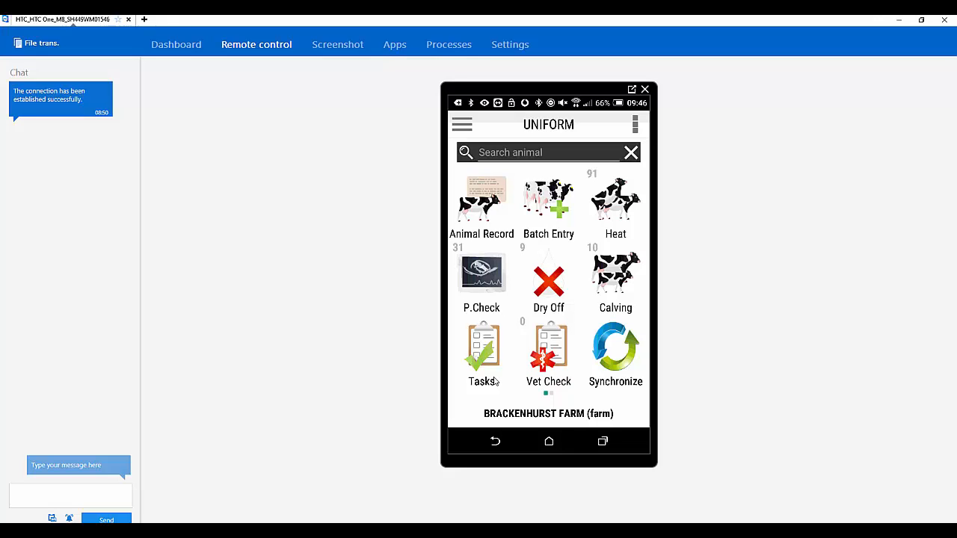
pyautogui.moveTo(492, 383)
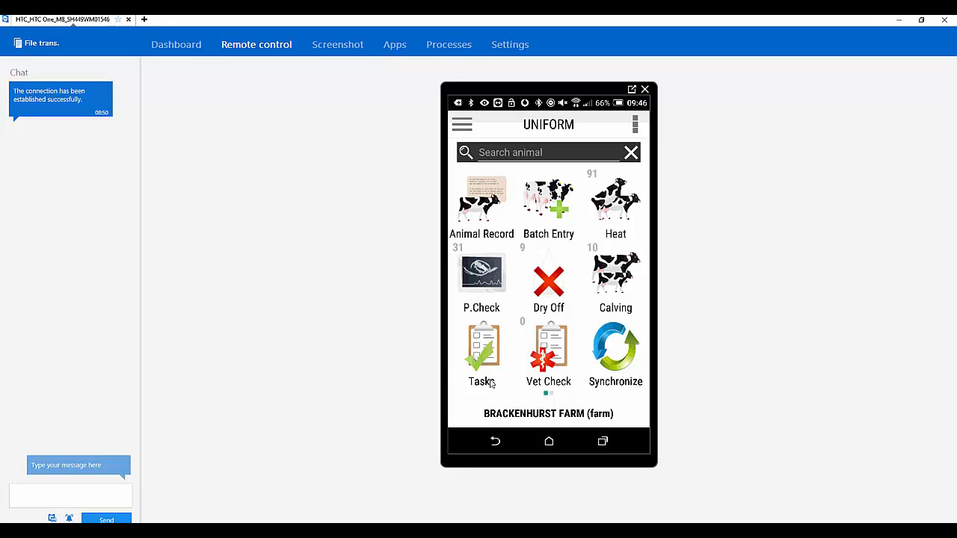
pyautogui.moveTo(346, 209)
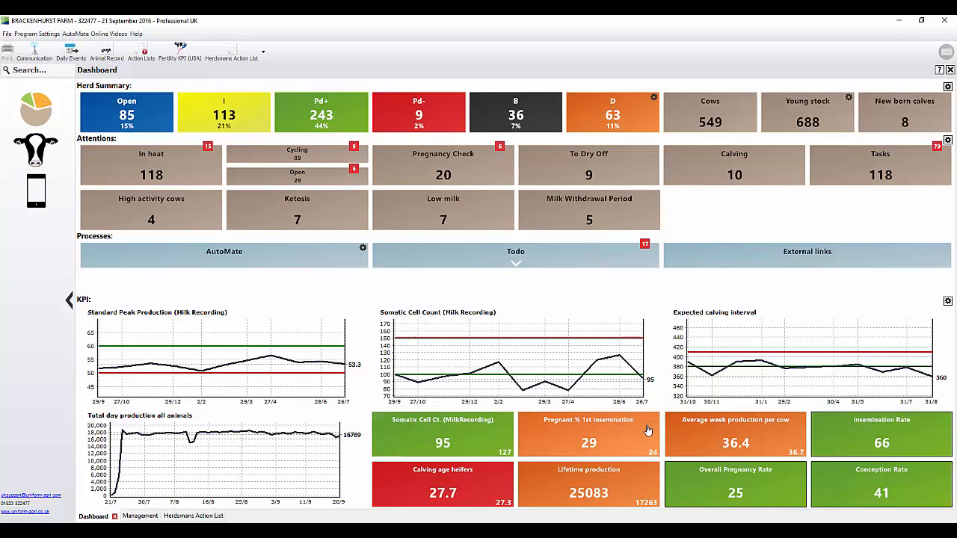
# Go to Management > Daily Tasks > Action Lists > Herdsmans Action List and show Properties
pyautogui.click(36, 147)
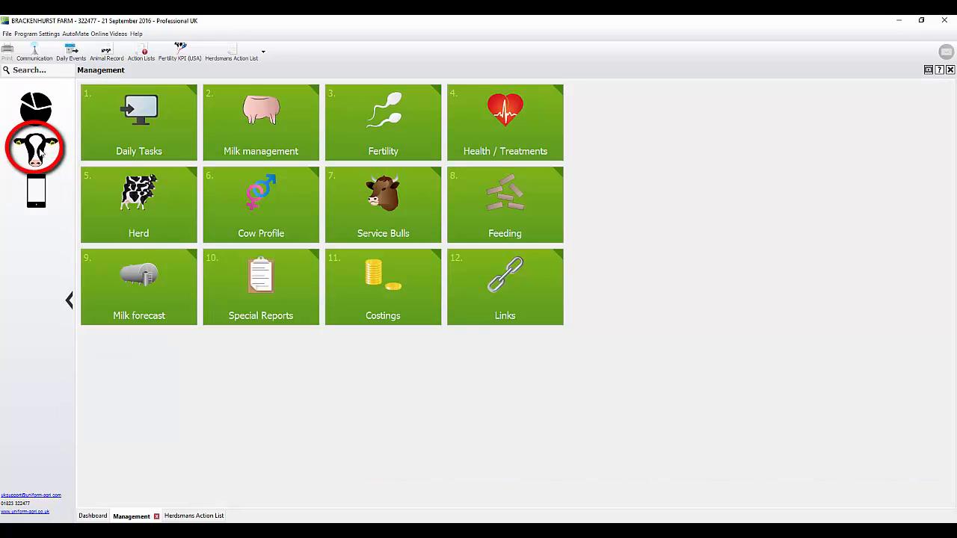
pyautogui.click(139, 122)
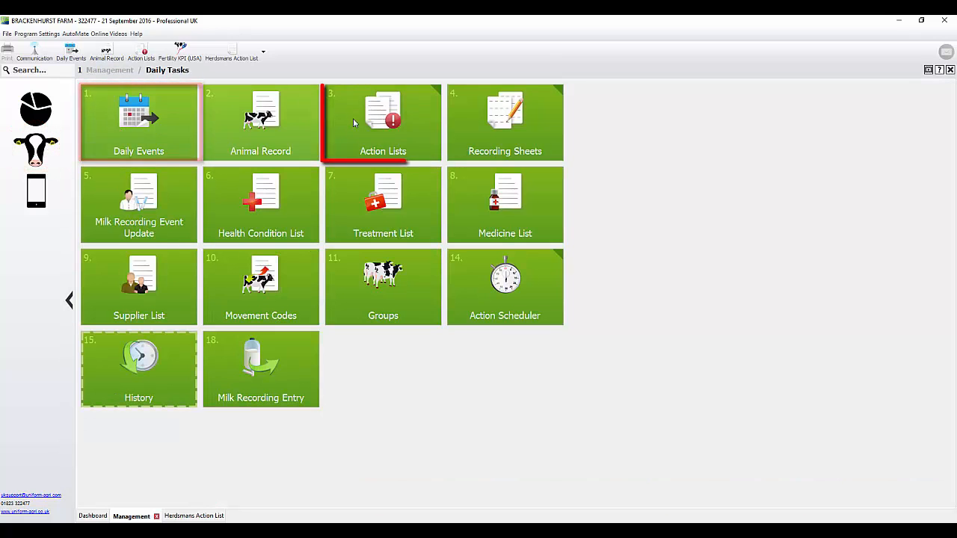
pyautogui.click(383, 122)
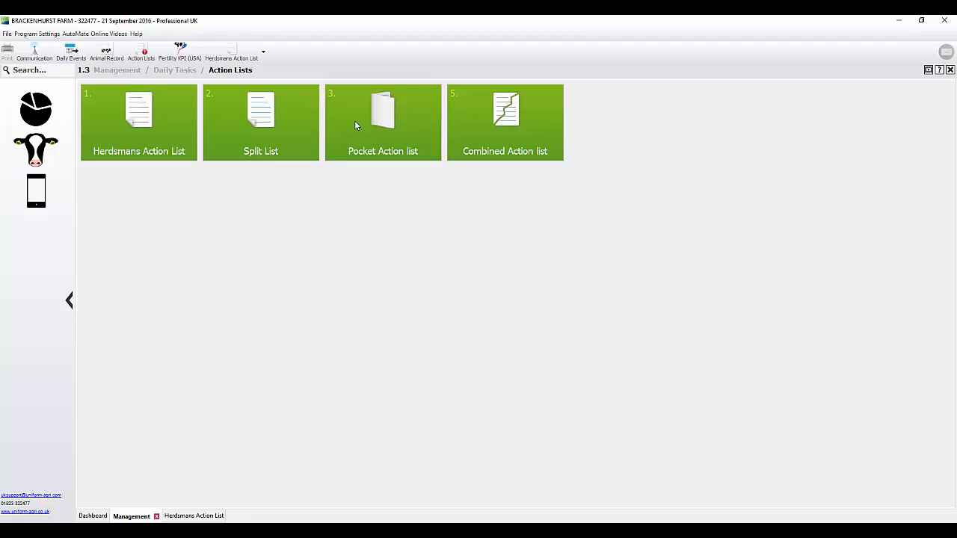
pyautogui.click(139, 121)
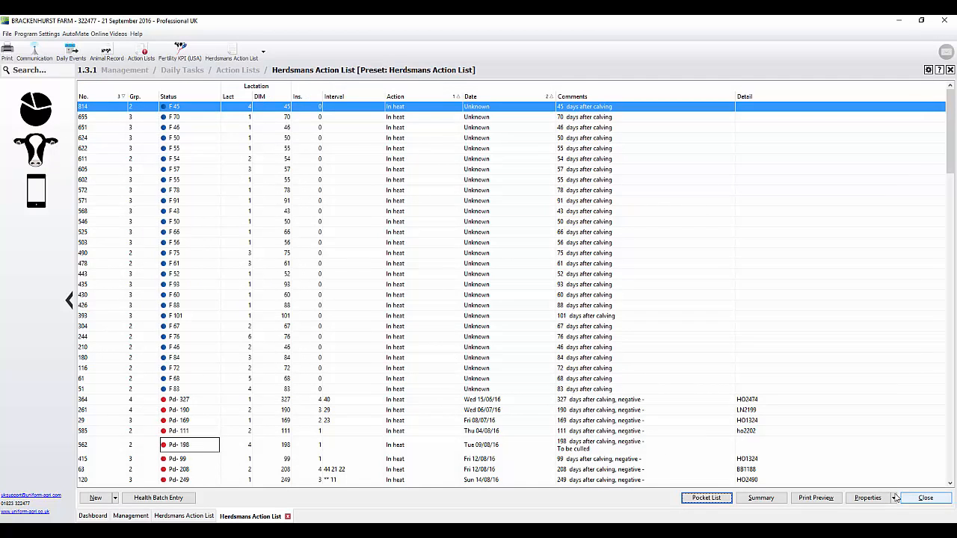
pyautogui.click(867, 498)
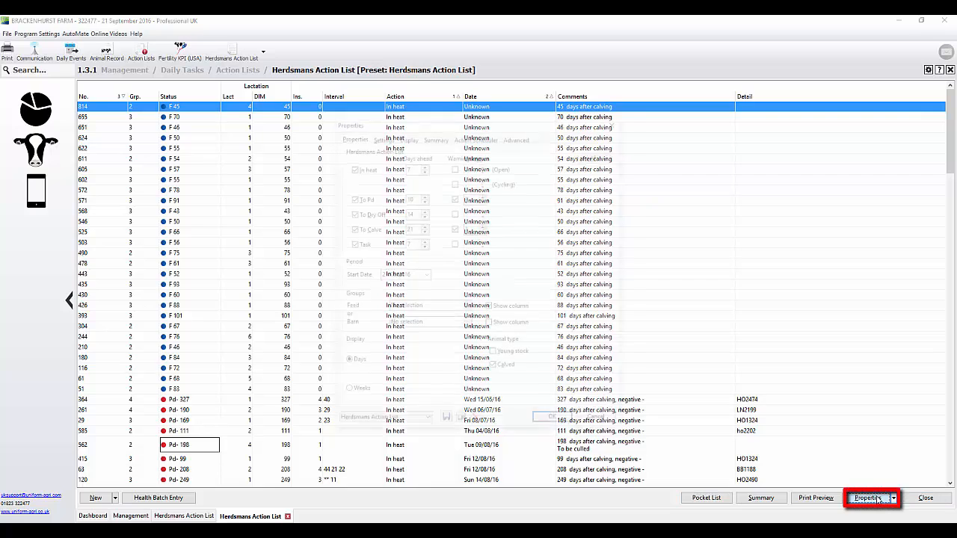
# Load the UTouch/App preset, tick Young stock, and save the preset
pyautogui.click(867, 498)
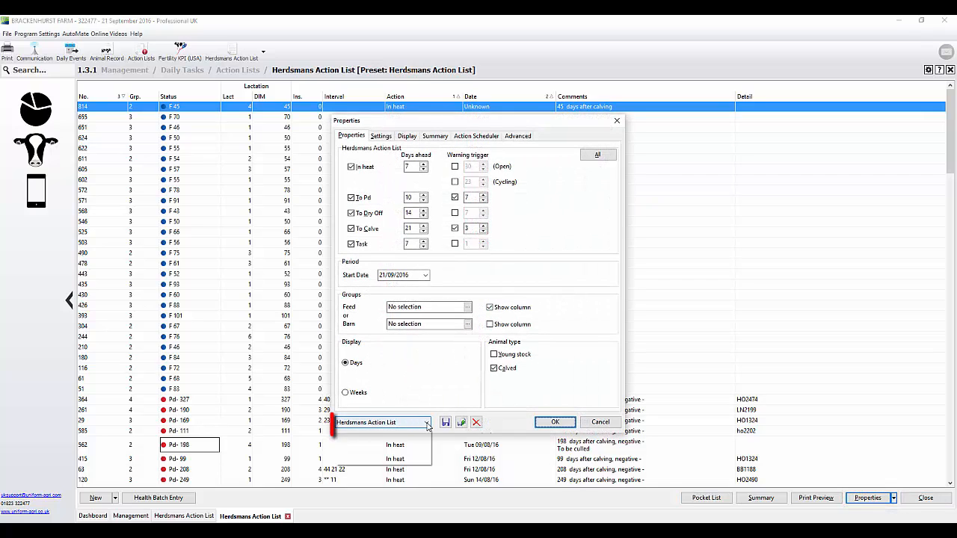
pyautogui.click(427, 422)
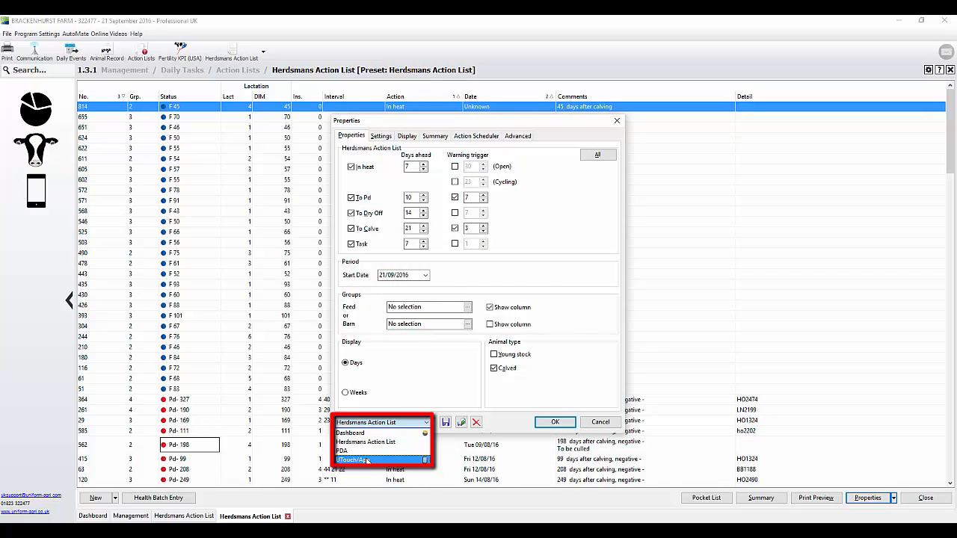
pyautogui.click(356, 459)
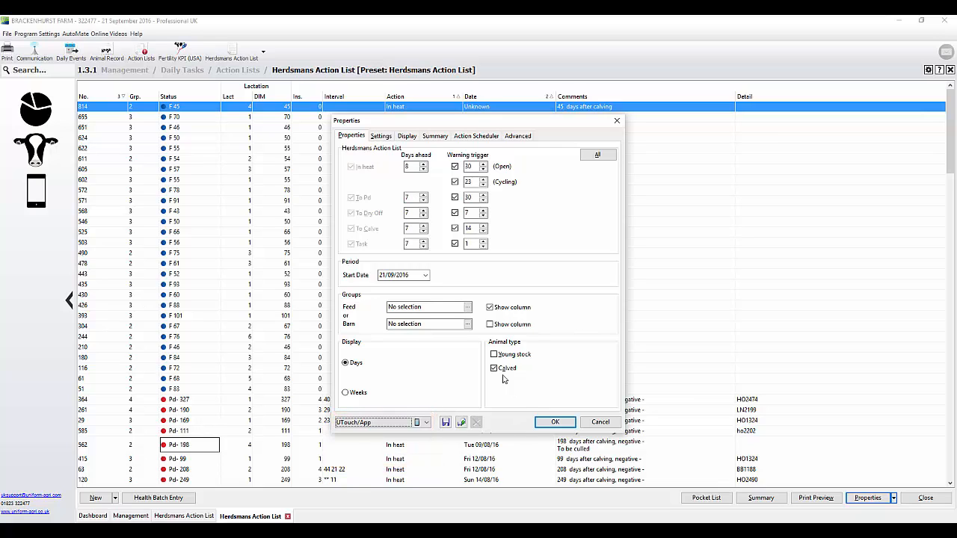
pyautogui.click(494, 367)
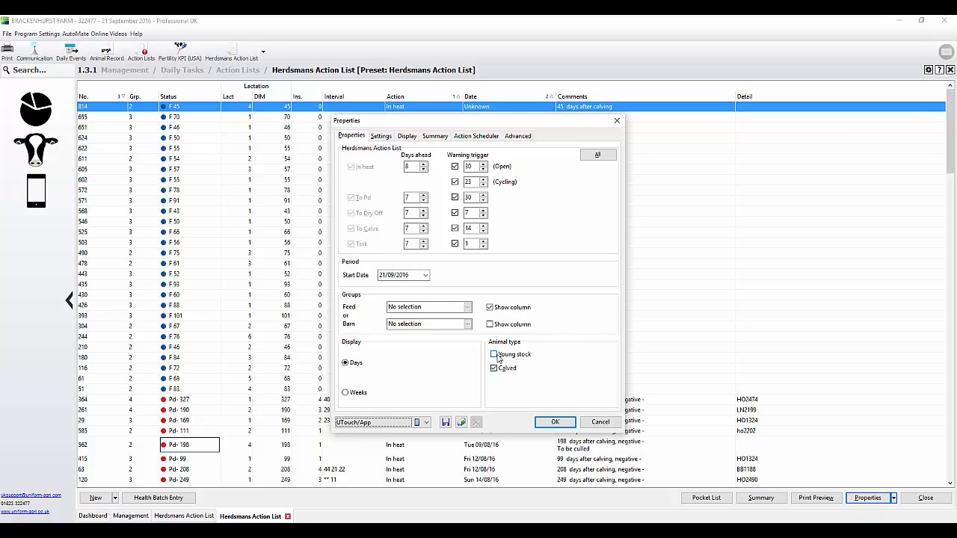
pyautogui.click(493, 353)
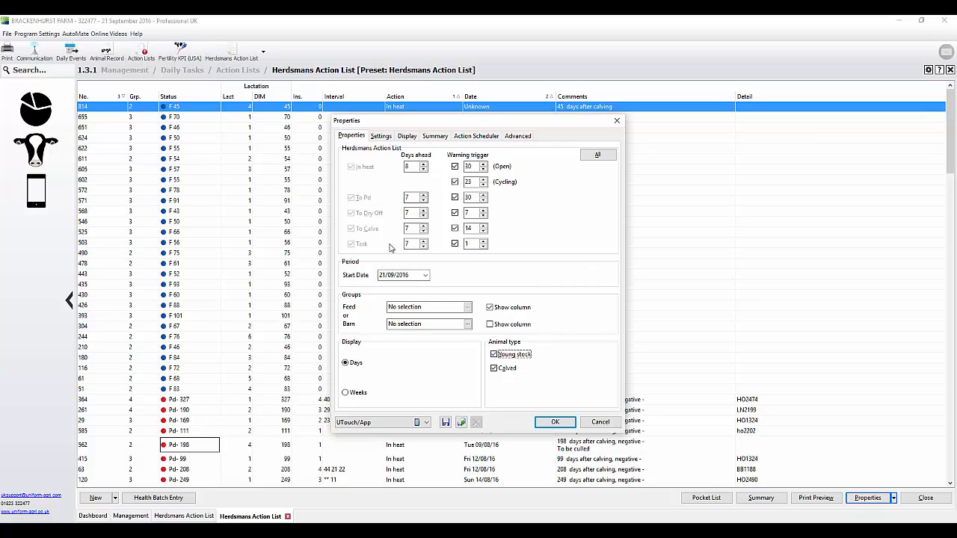
pyautogui.moveTo(460, 422)
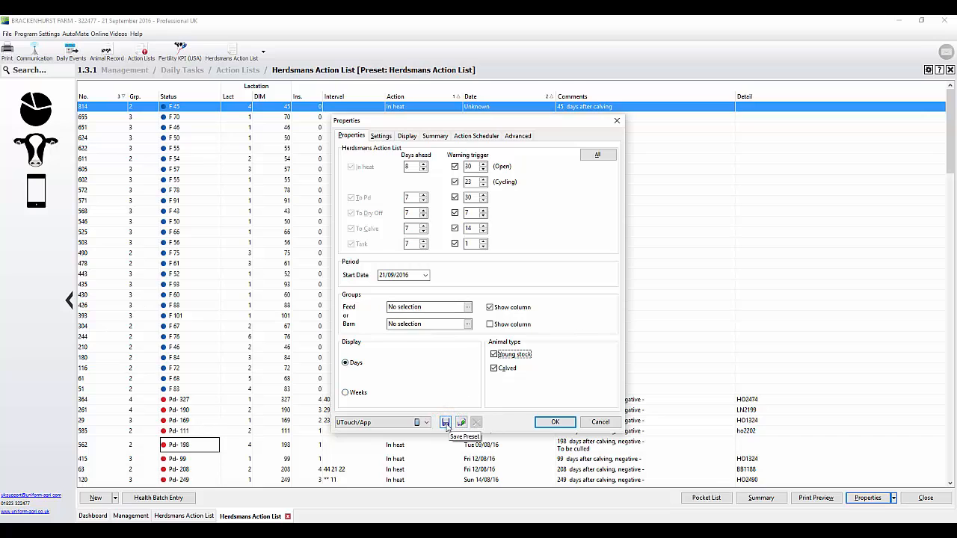
pyautogui.click(555, 421)
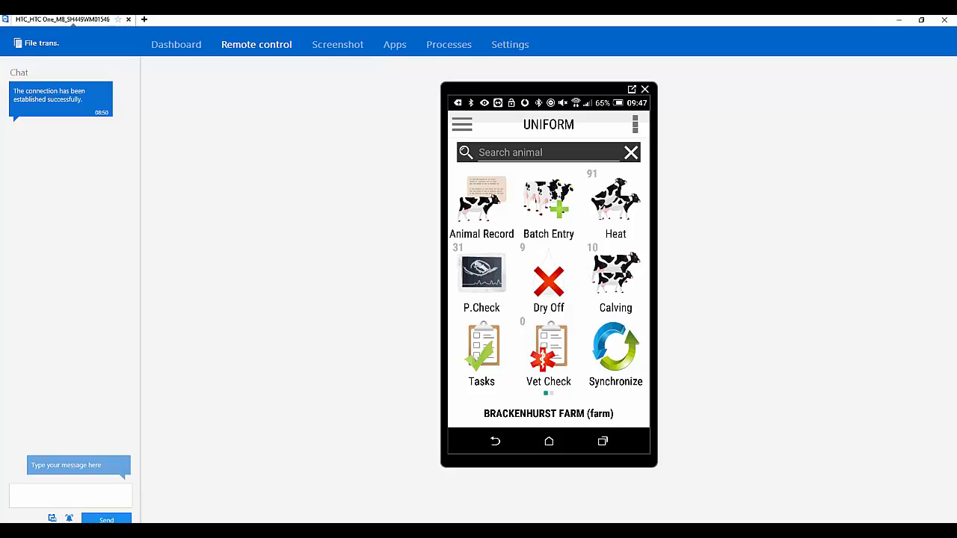
# Return to the UNIFORM home screen in the phone window
pyautogui.click(615, 351)
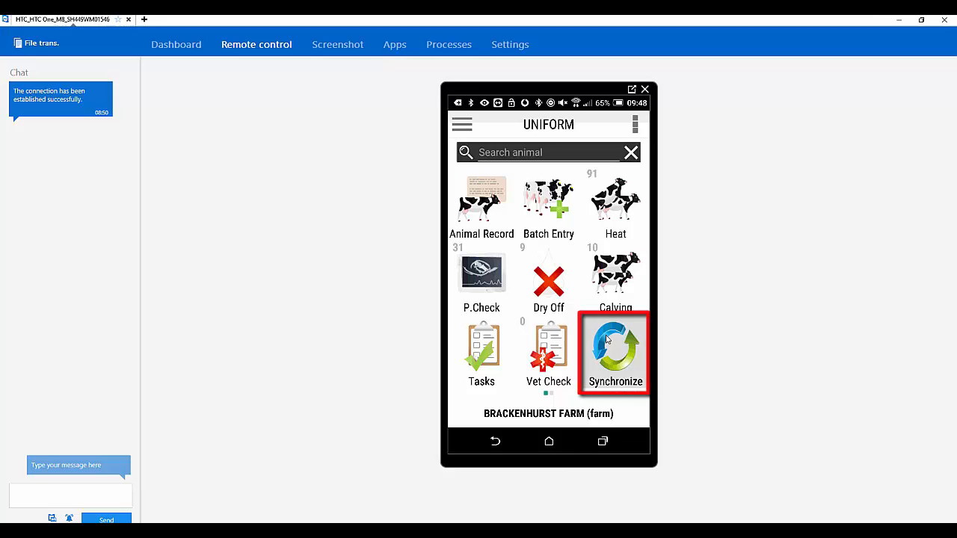
# Start Synchronize receiving new data for BRACKENHURST FARM
pyautogui.click(614, 351)
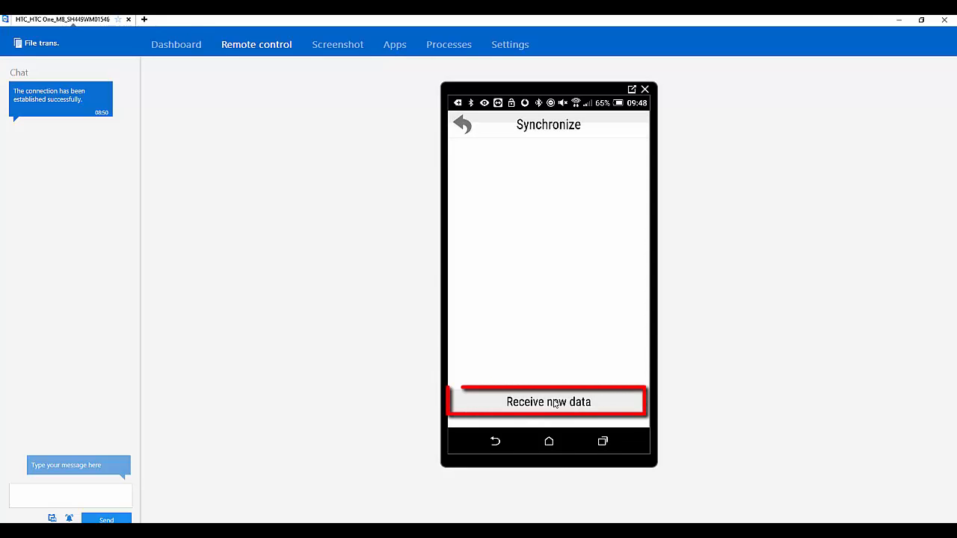
pyautogui.click(548, 402)
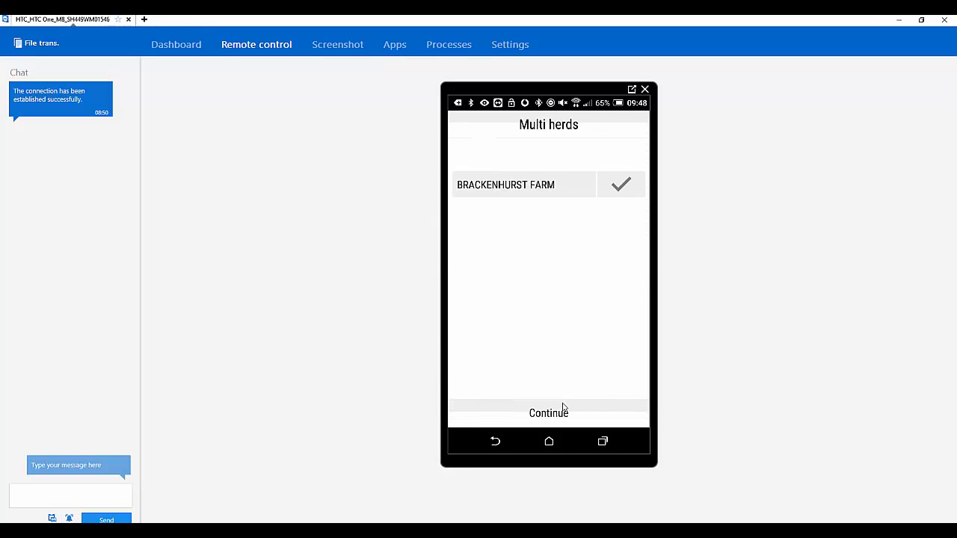
pyautogui.click(548, 412)
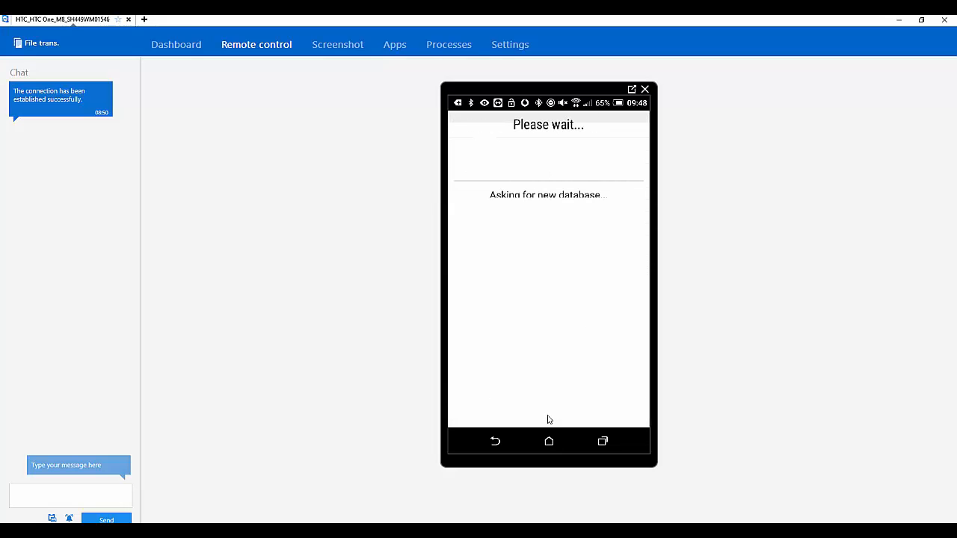